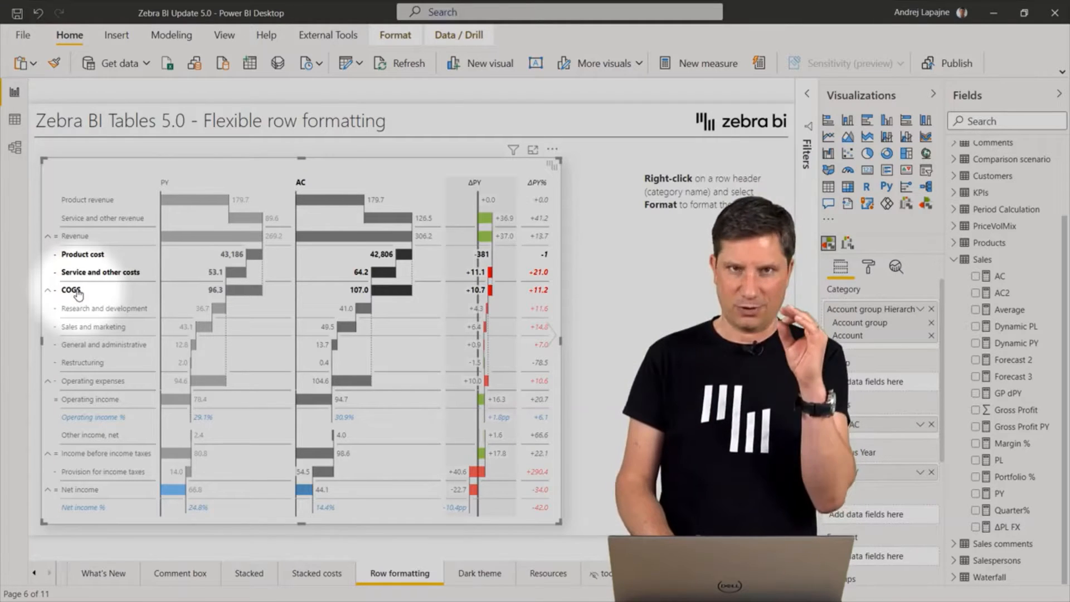
Step: Show the Format options (font, color, number format) for the COGS row
{"action": "right_click", "coordinate": [74, 289]}
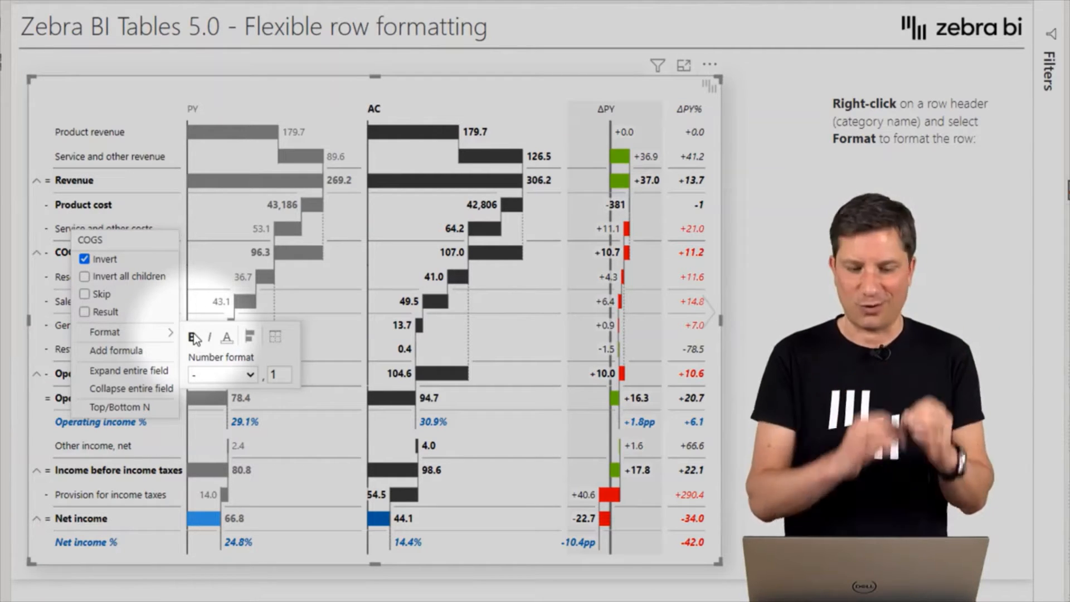
Step: Set the COGS row's font color to orange and save it
{"action": "left_click", "coordinate": [226, 337]}
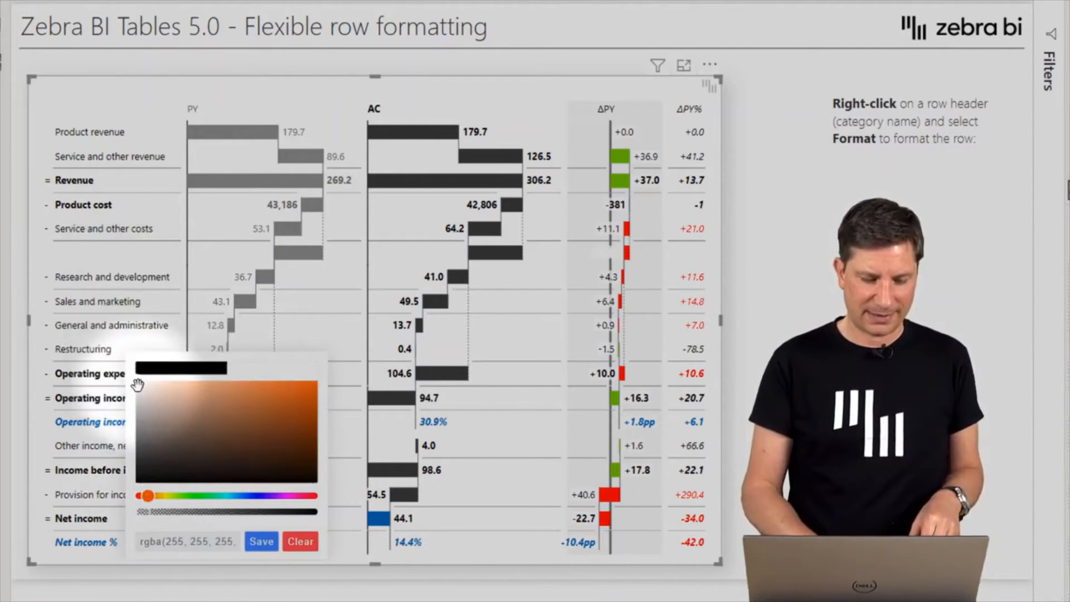
{"action": "left_click_drag", "start_coordinate": [144, 382], "coordinate": [314, 382]}
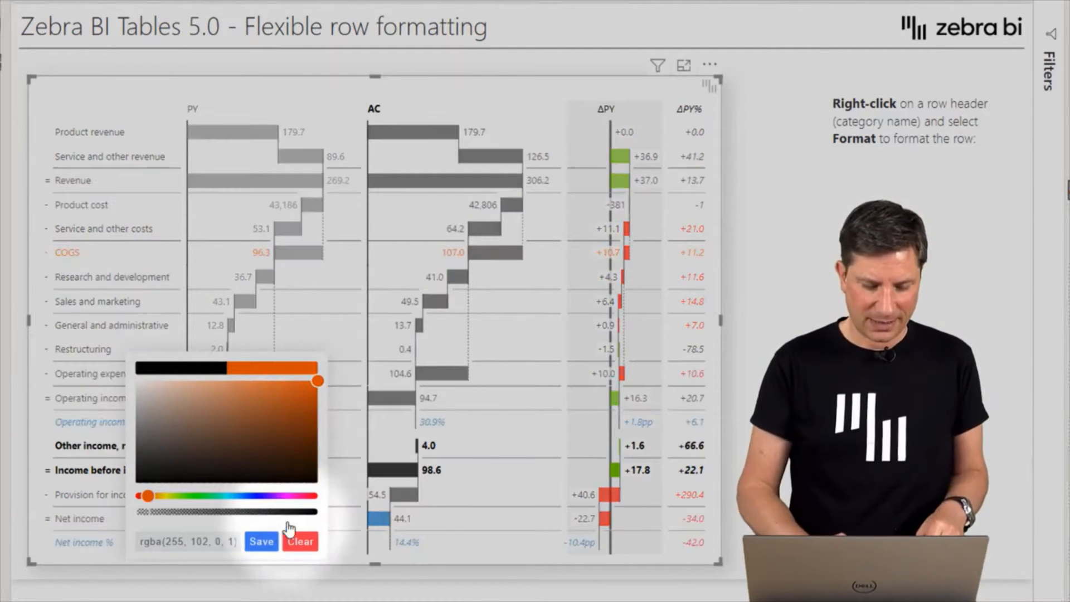
{"action": "left_click", "coordinate": [261, 541]}
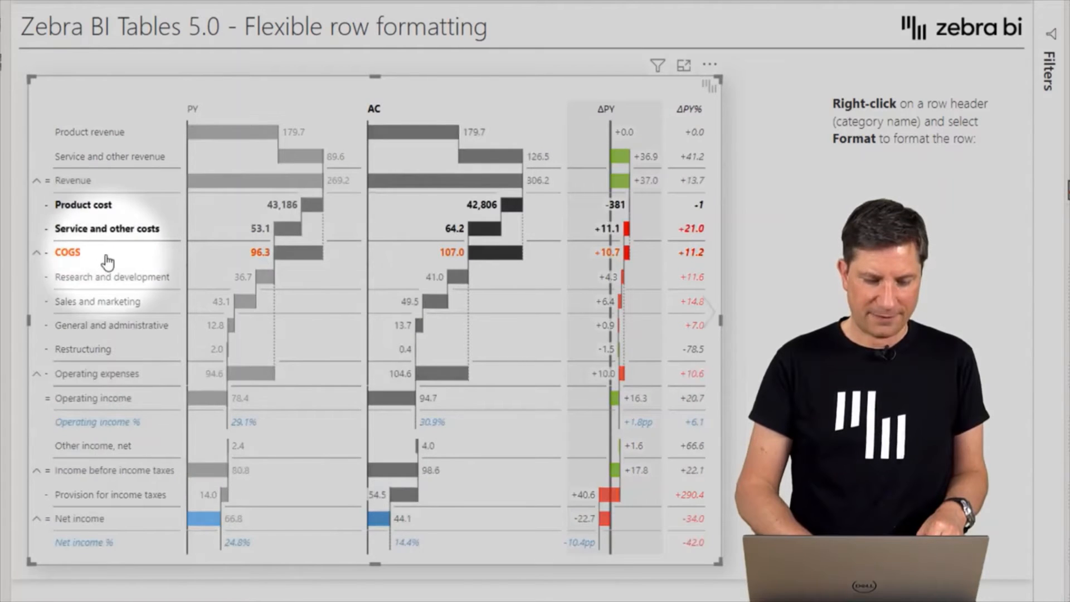
{"action": "right_click", "coordinate": [67, 252]}
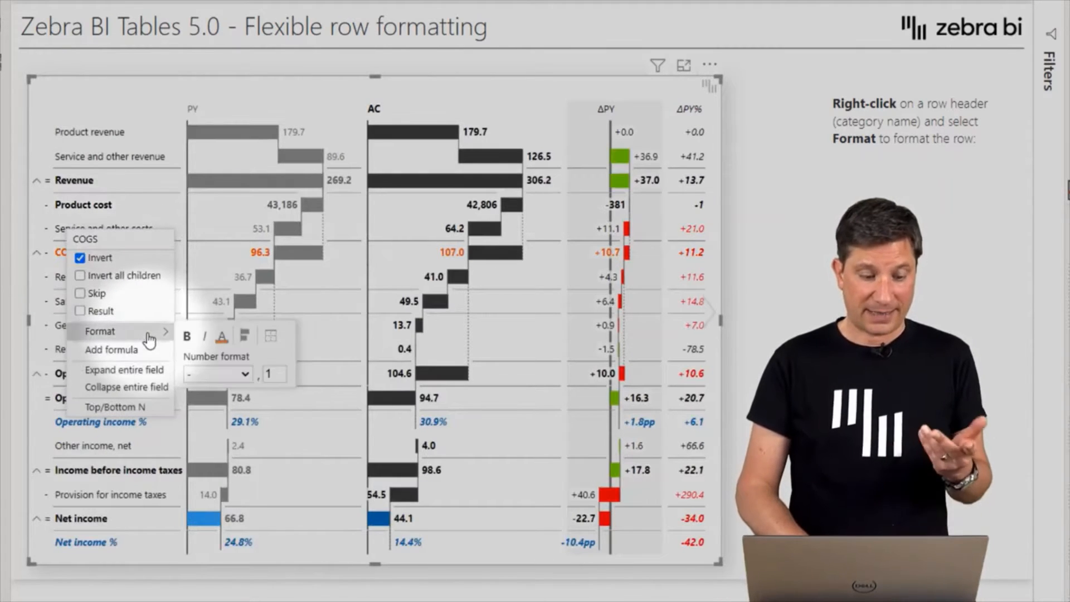
Step: Set the COGS row's bar color to a matching orange shade and save it
{"action": "left_click", "coordinate": [220, 335]}
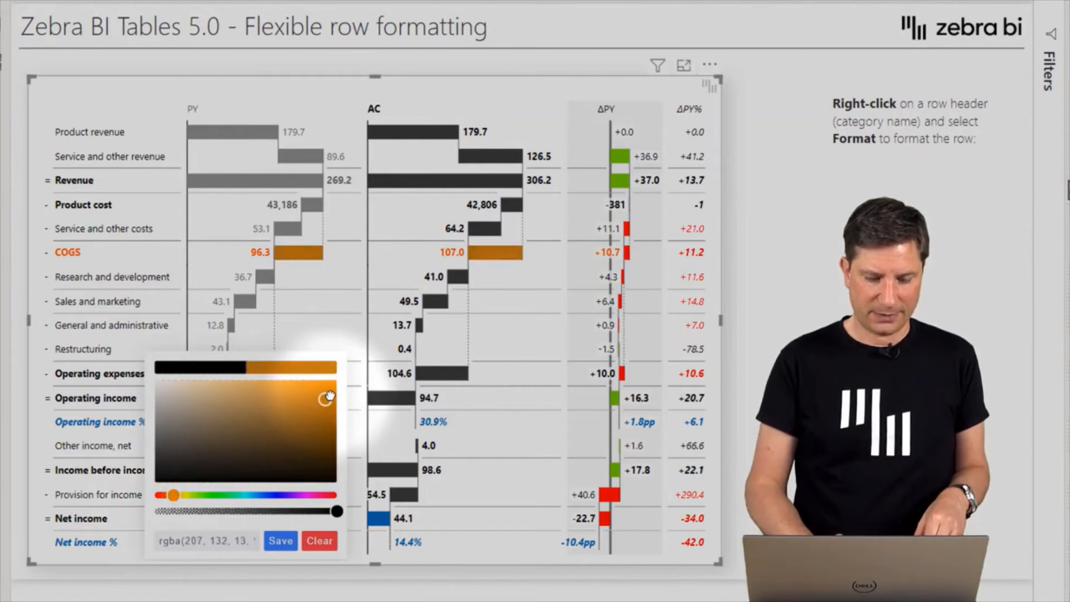
{"action": "left_click_drag", "start_coordinate": [328, 399], "coordinate": [334, 380]}
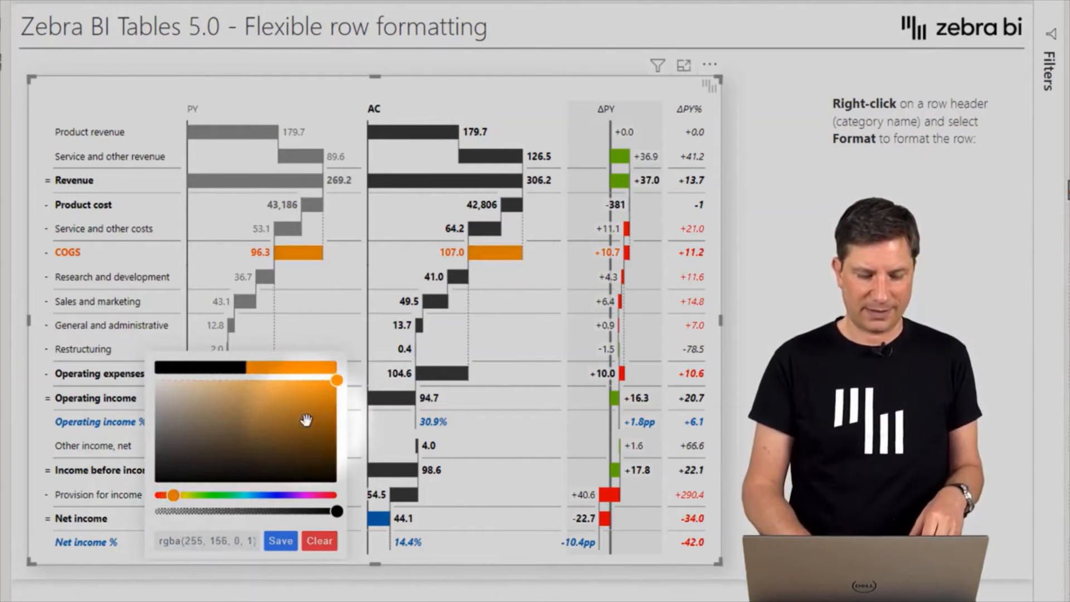
{"action": "left_click_drag", "start_coordinate": [334, 380], "coordinate": [334, 387]}
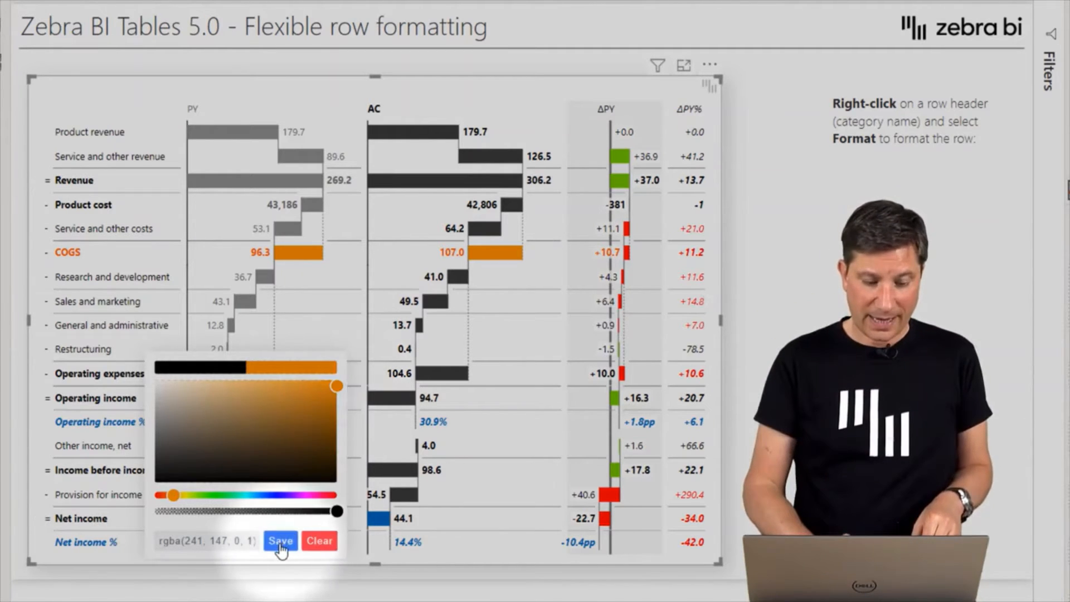
{"action": "left_click", "coordinate": [280, 541]}
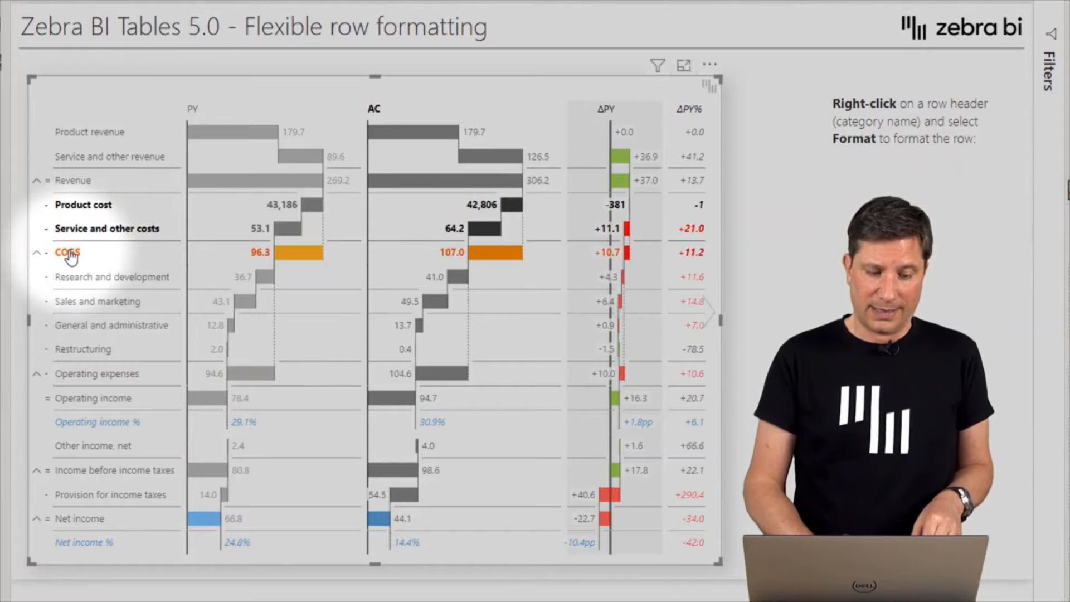
{"action": "right_click", "coordinate": [67, 253]}
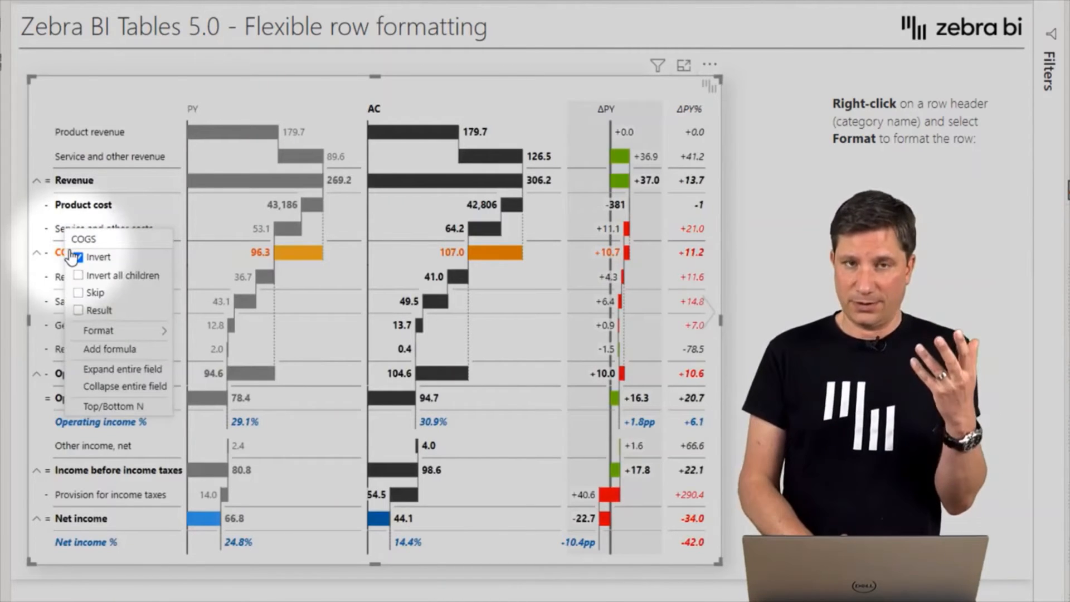
{"action": "left_click", "coordinate": [78, 257]}
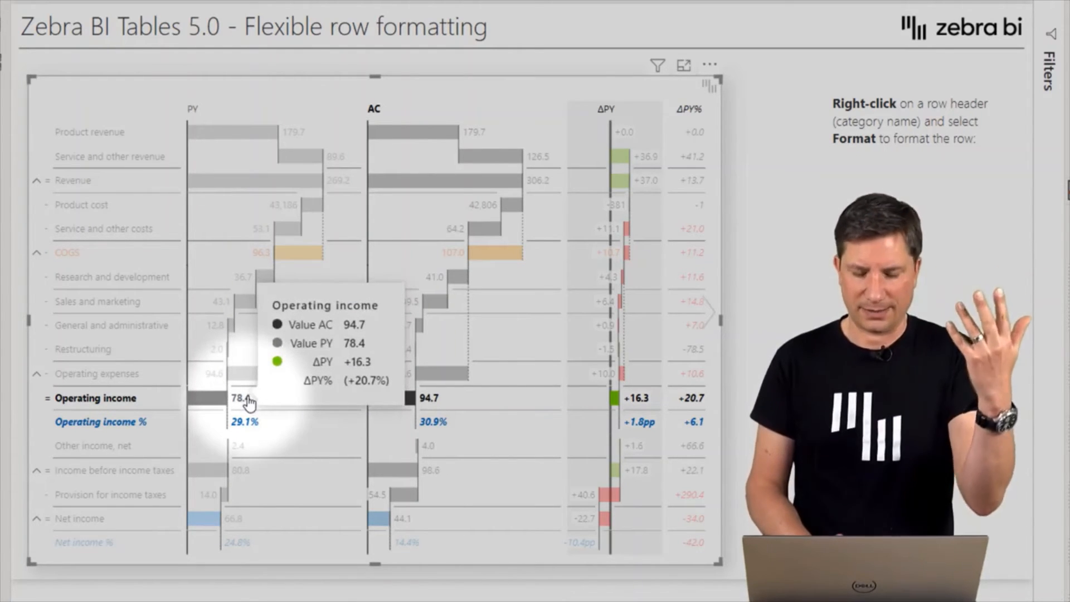
Step: List the available number formats for the Operating income % row
{"action": "right_click", "coordinate": [101, 421]}
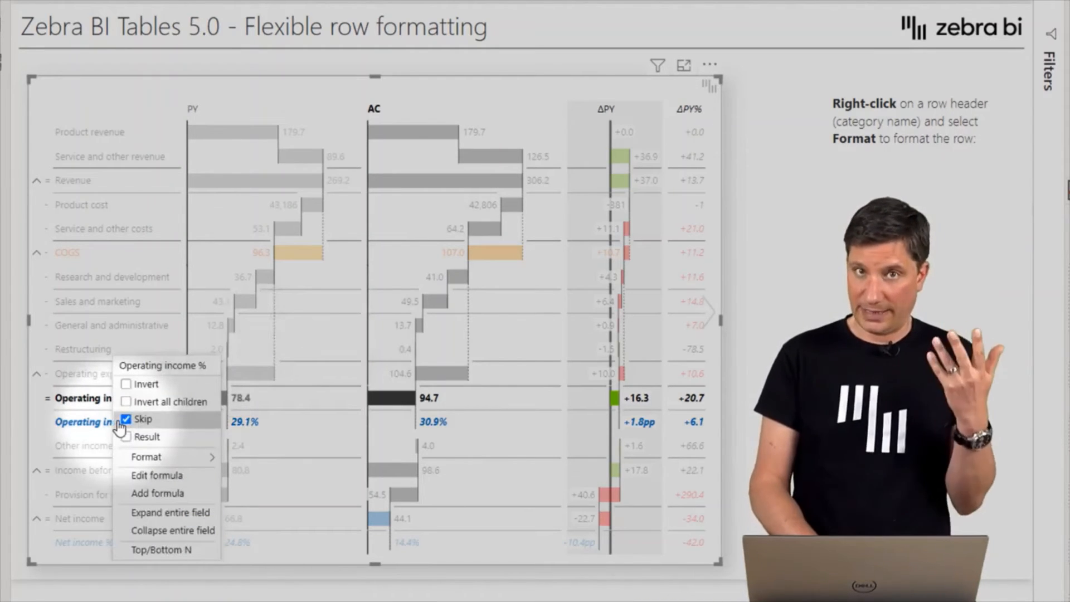
{"action": "mouse_move", "coordinate": [146, 457]}
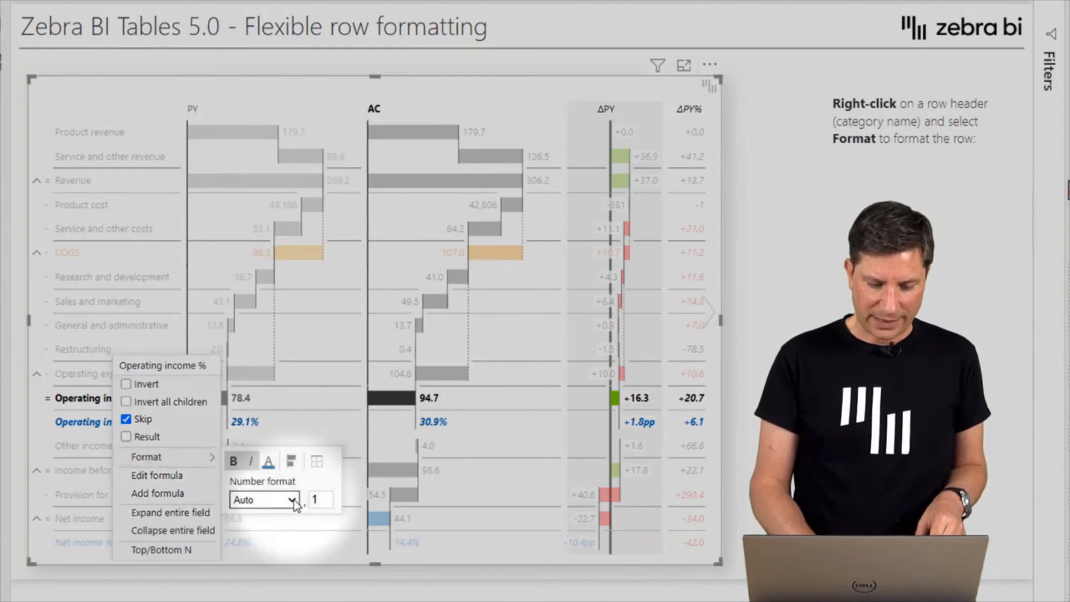
{"action": "left_click", "coordinate": [292, 500]}
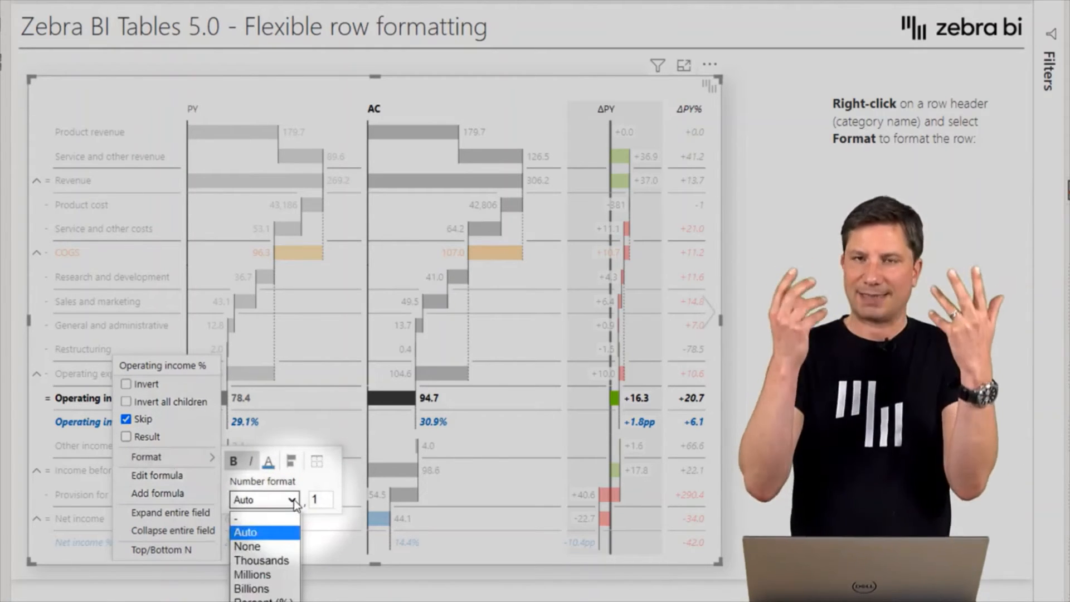